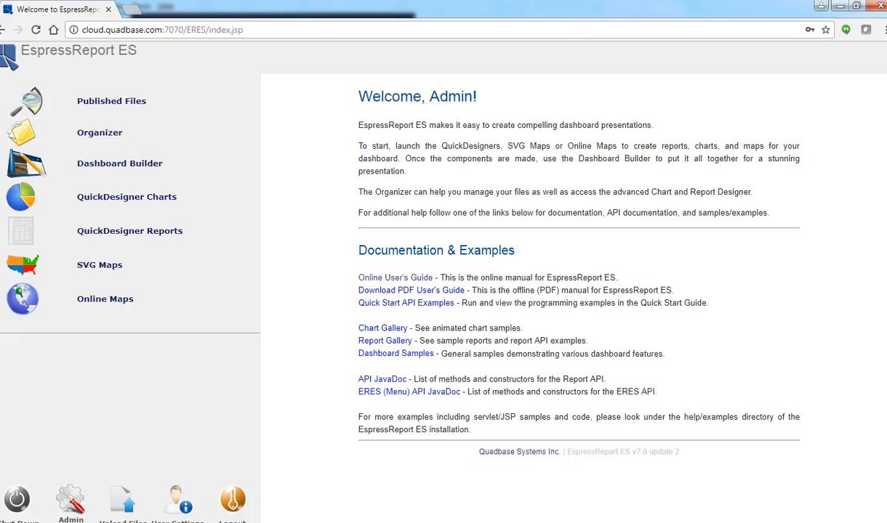
Launch the ERES Organizer from the welcome page to browse the Demo folder reports.
left_click(99, 132)
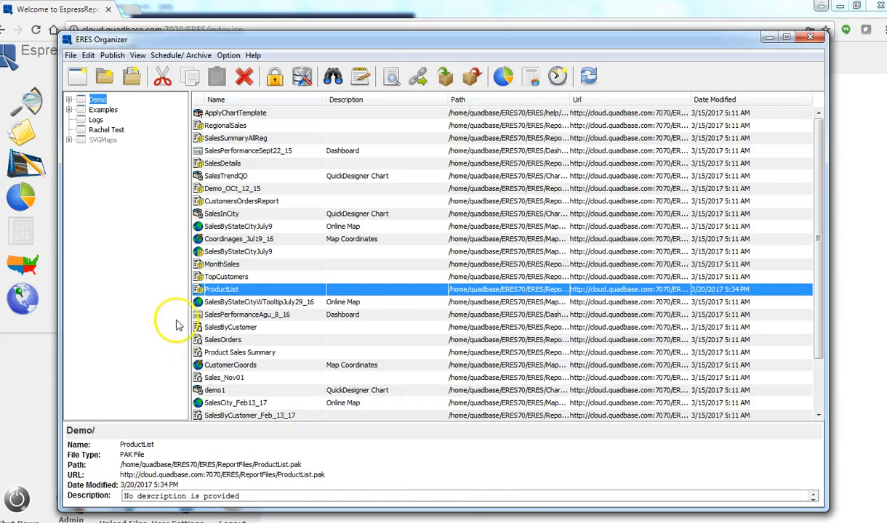
Open ProductList in Report Designer and select the Product Name header field.
double_click(222, 289)
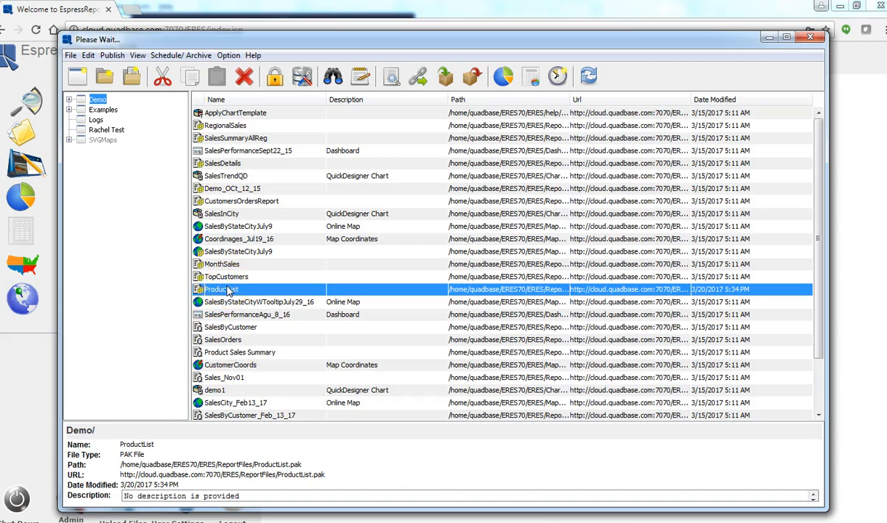
double_click(221, 289)
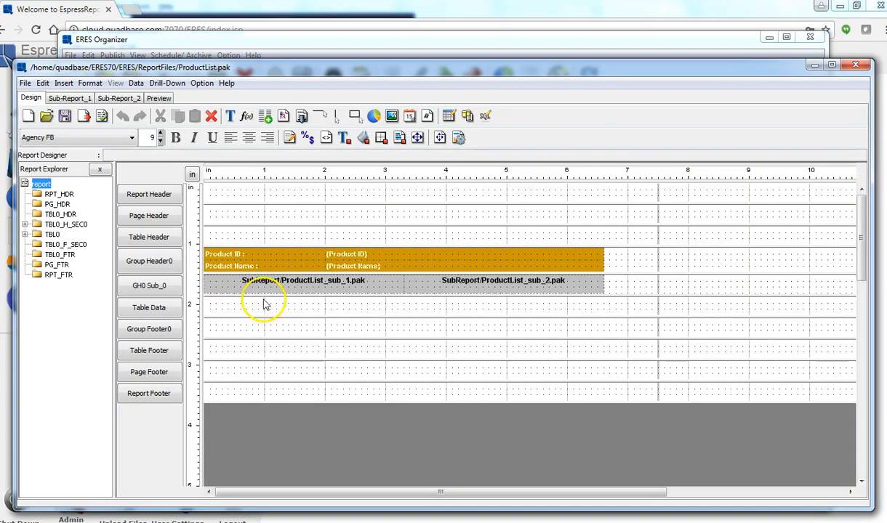
left_click(266, 254)
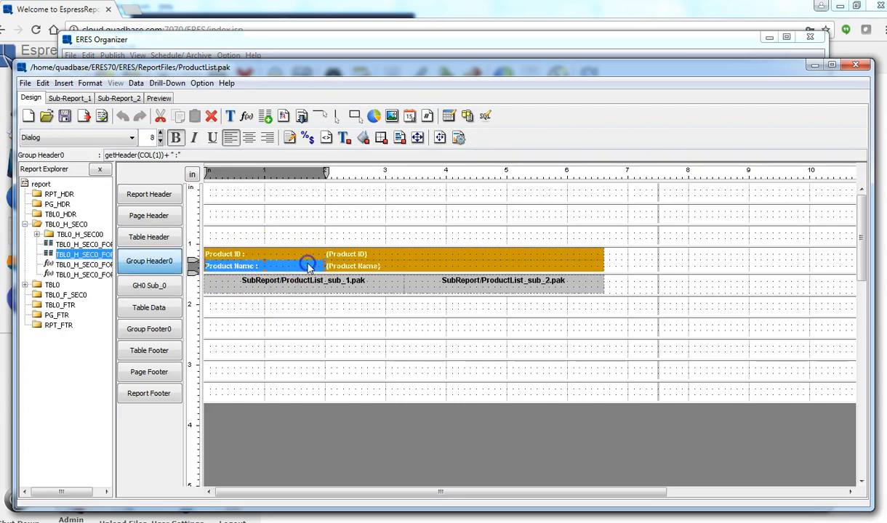
mouse_move(214, 254)
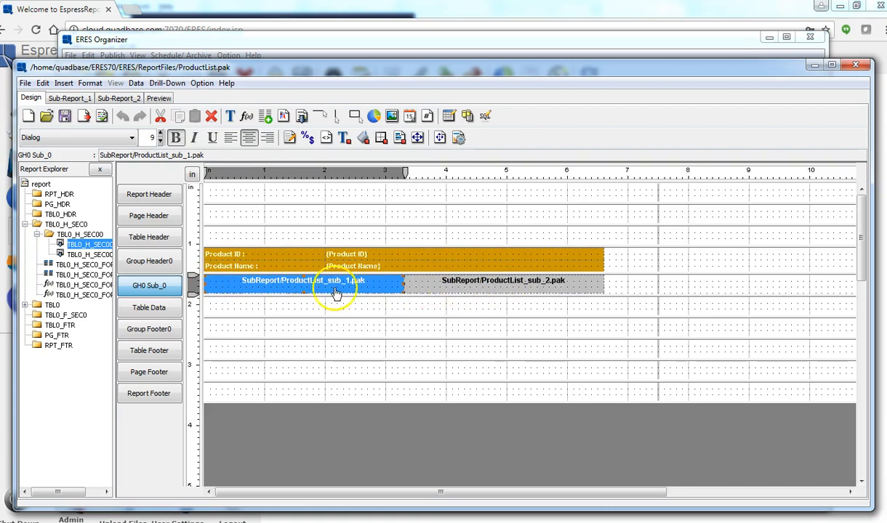
mouse_move(407, 283)
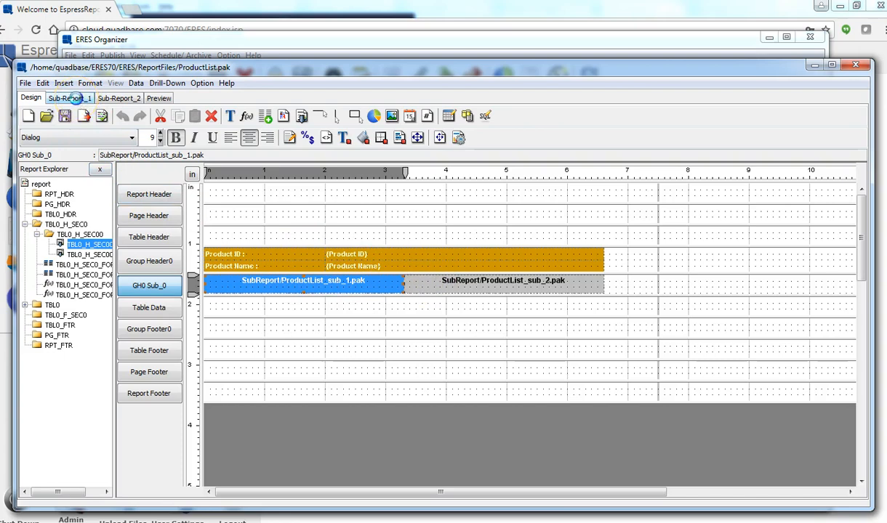
Preview the stock details sub-report with live data for Adad Chair, then show Sub-Report_2.
left_click(159, 98)
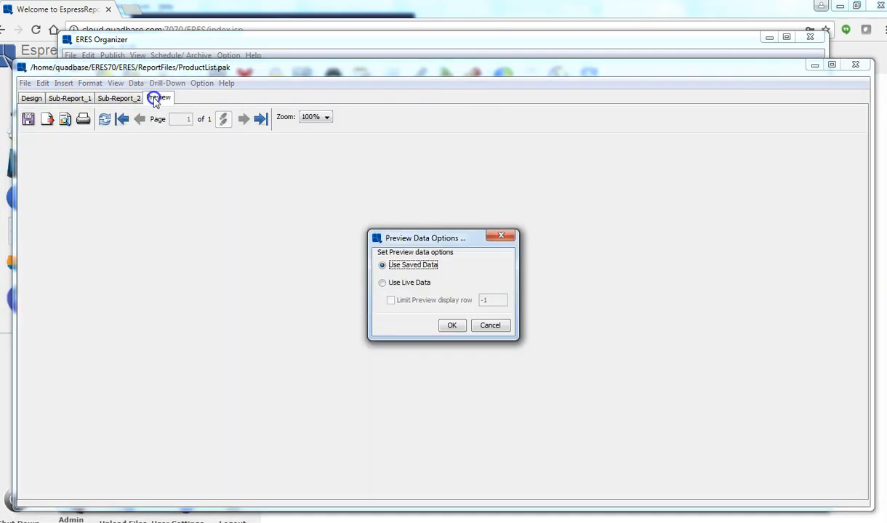
left_click(383, 282)
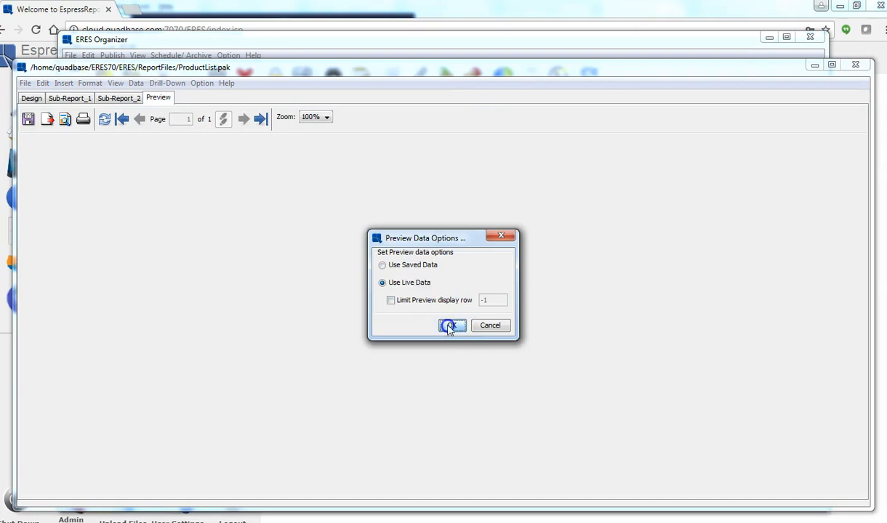
left_click(451, 326)
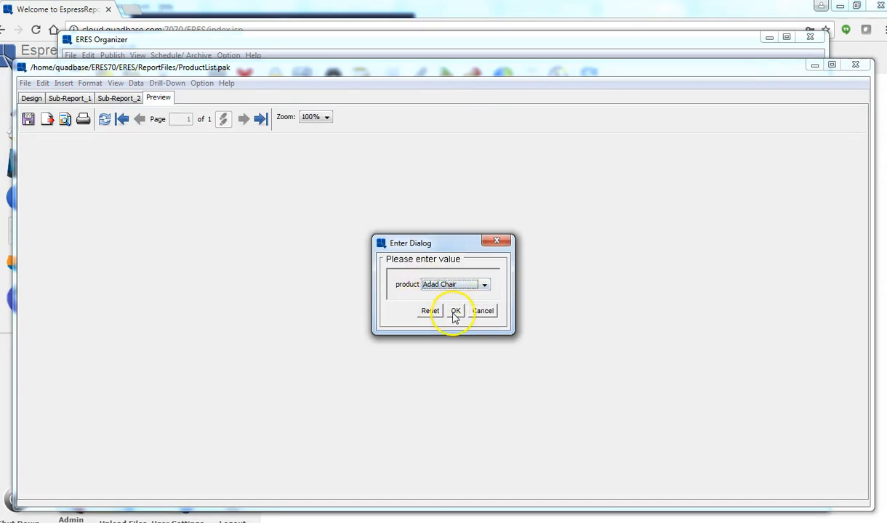
left_click(455, 311)
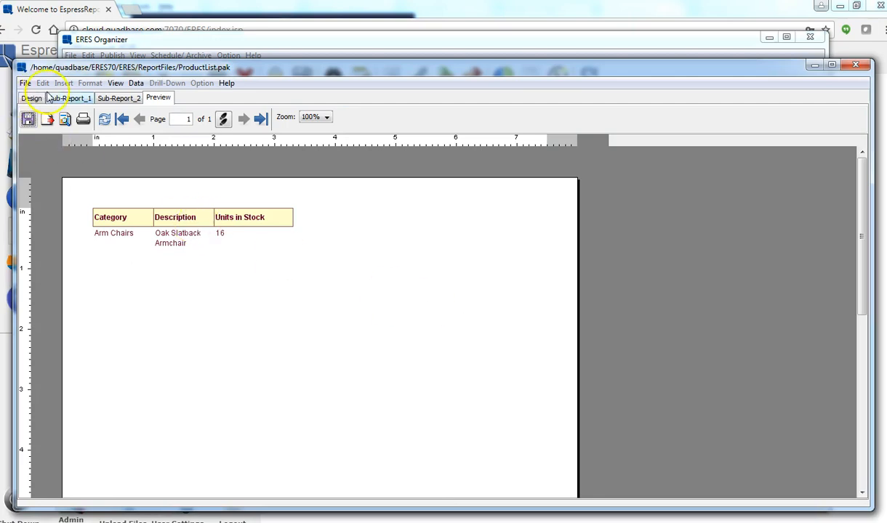
left_click(119, 98)
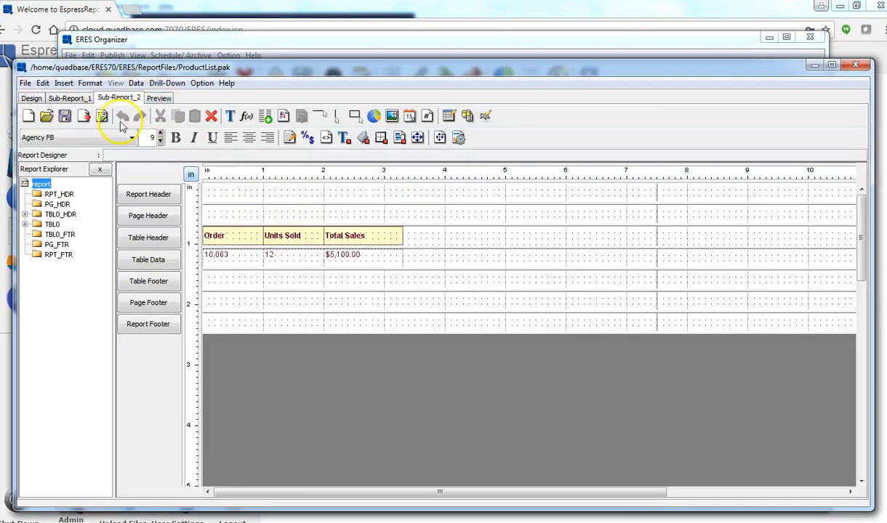
Preview the sales orders sub-report, confirming the product value in the Enter Dialog.
left_click(159, 97)
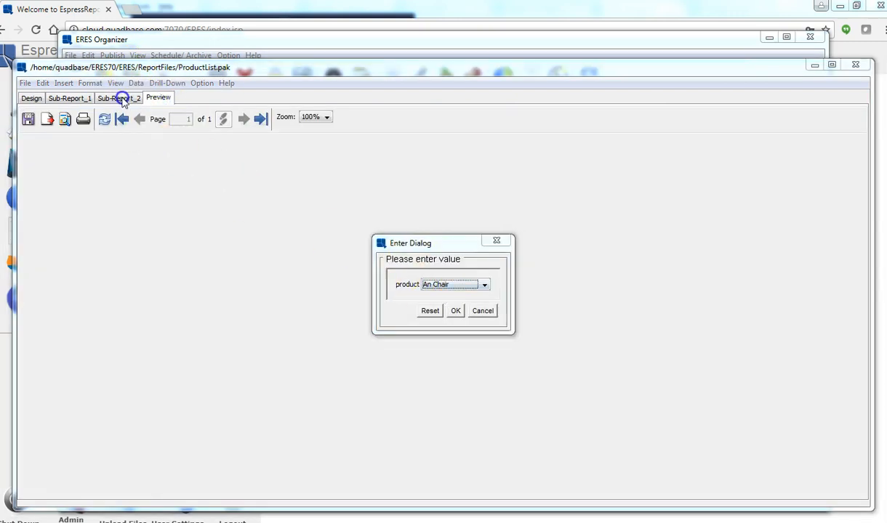
left_click(455, 310)
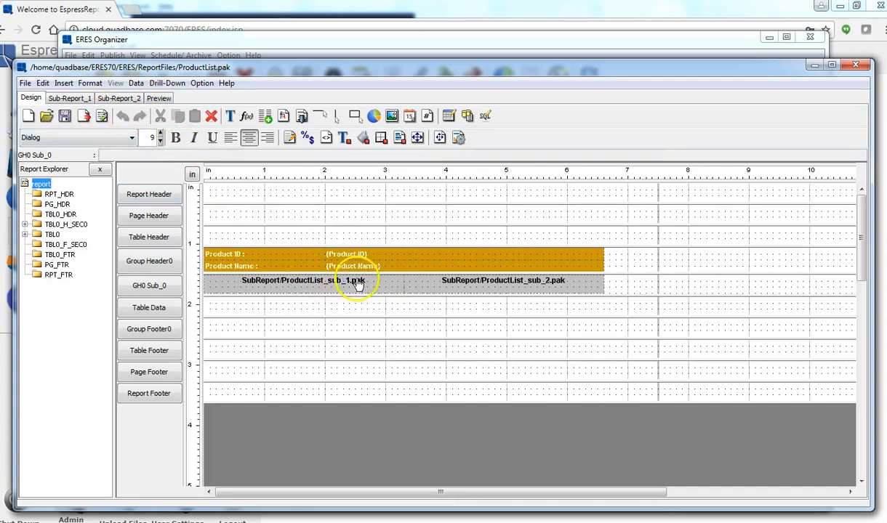
mouse_move(361, 283)
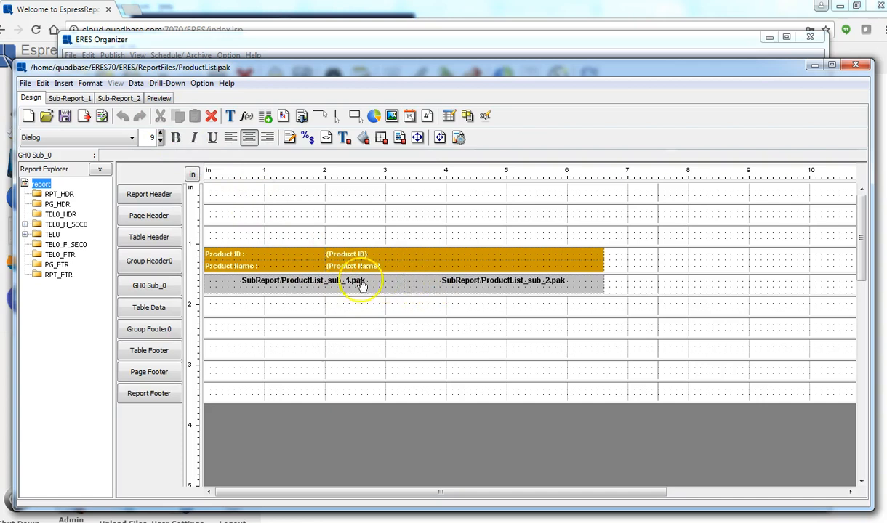
mouse_move(386, 284)
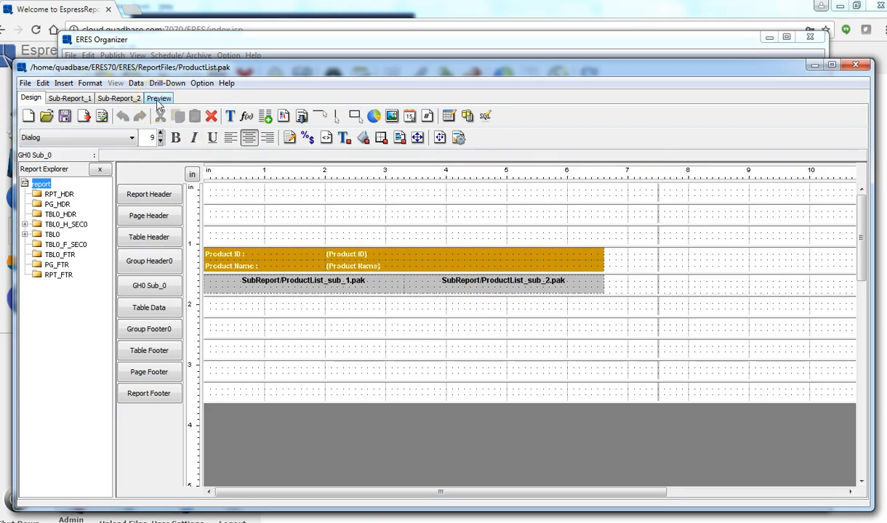
Preview the complete ProductList report with Adad Chair as the sub-report product.
left_click(159, 97)
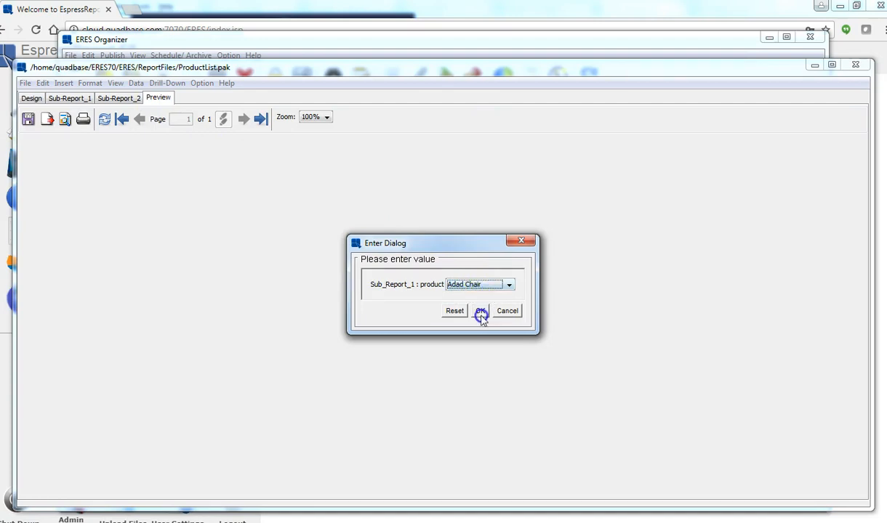
left_click(480, 311)
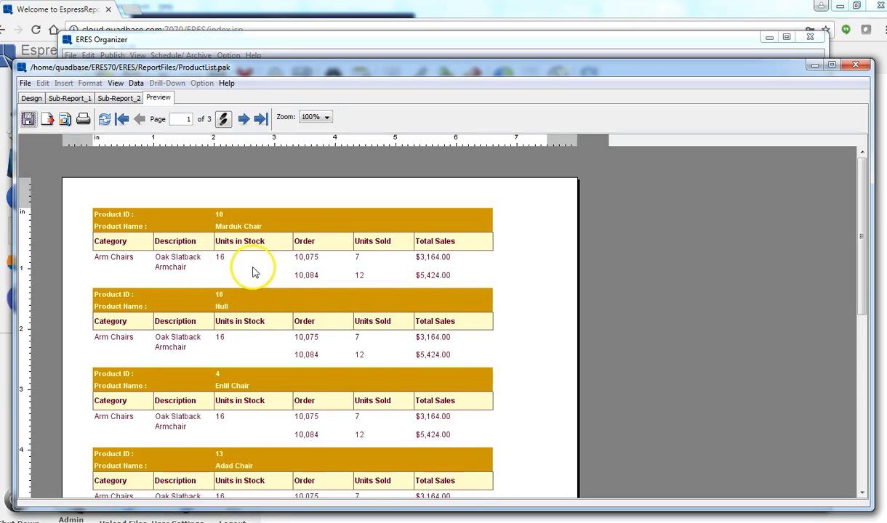
mouse_move(295, 274)
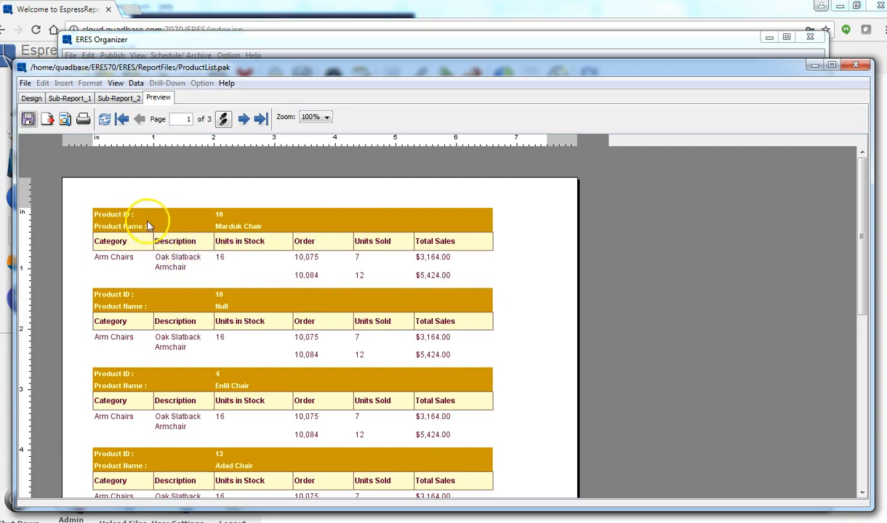
mouse_move(221, 222)
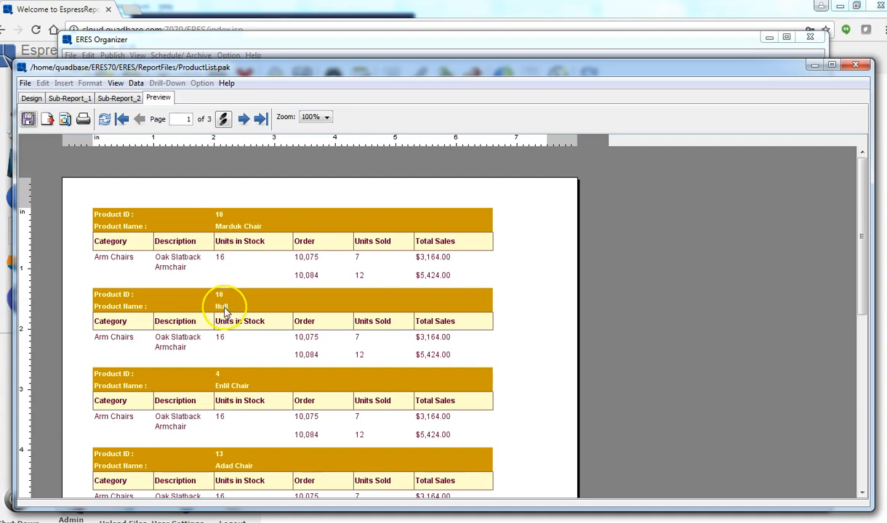
mouse_move(793, 234)
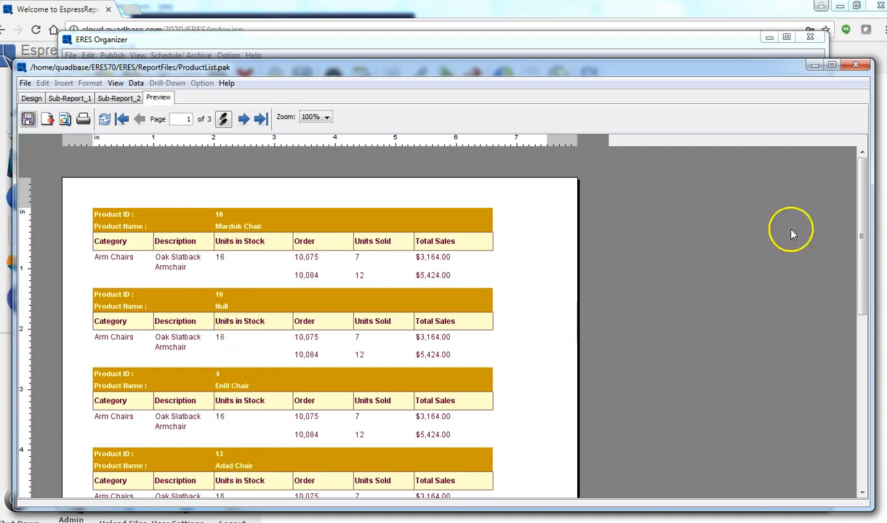
scroll("down", 3)
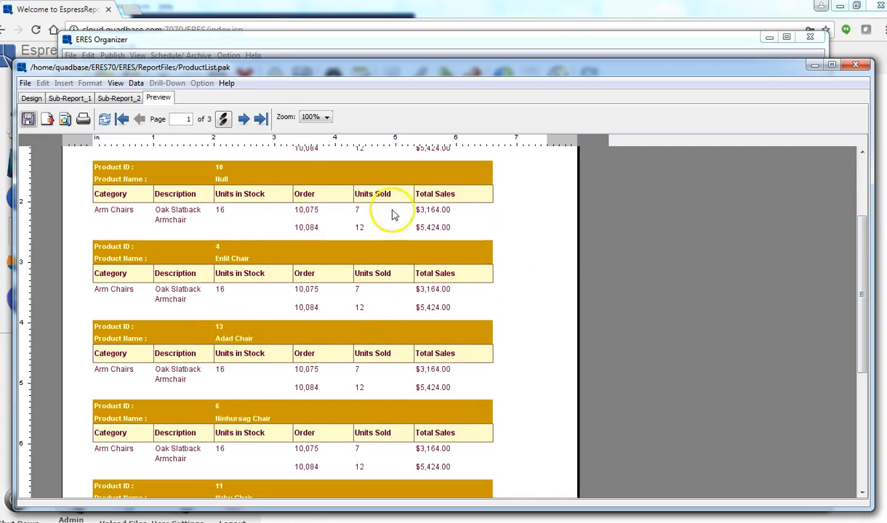
mouse_move(819, 364)
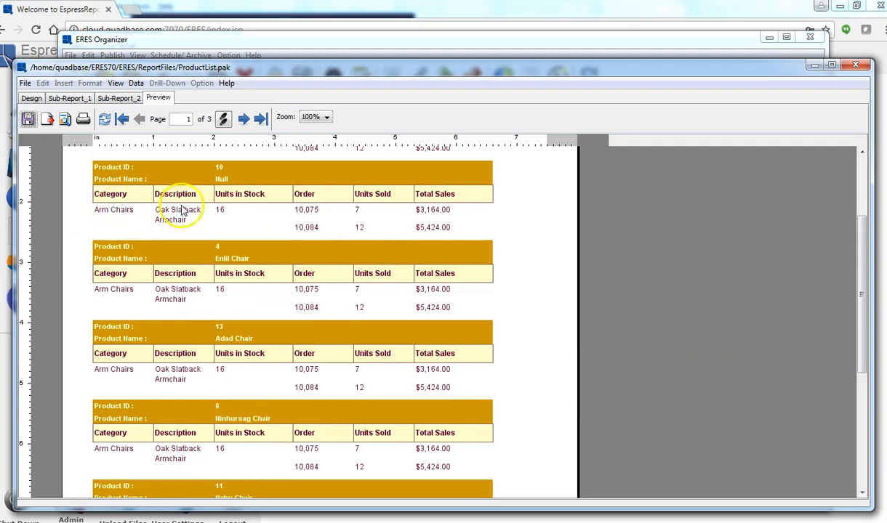
mouse_move(304, 274)
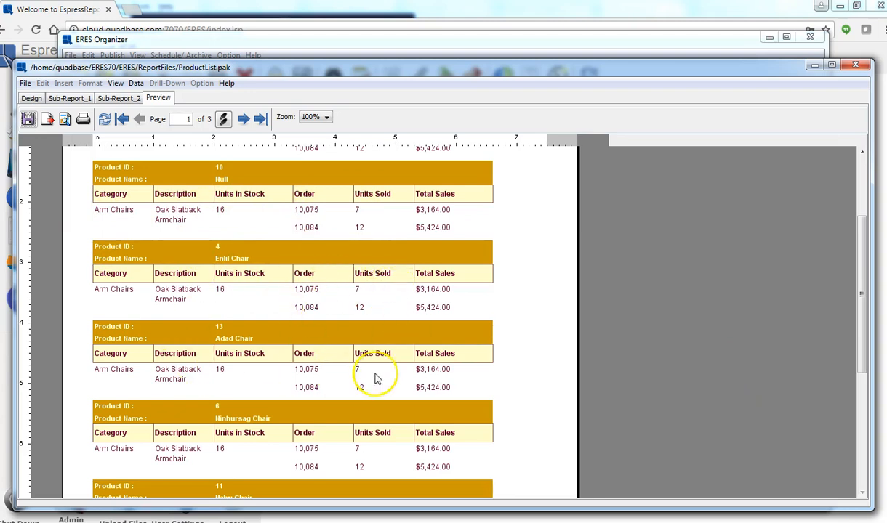
mouse_move(404, 456)
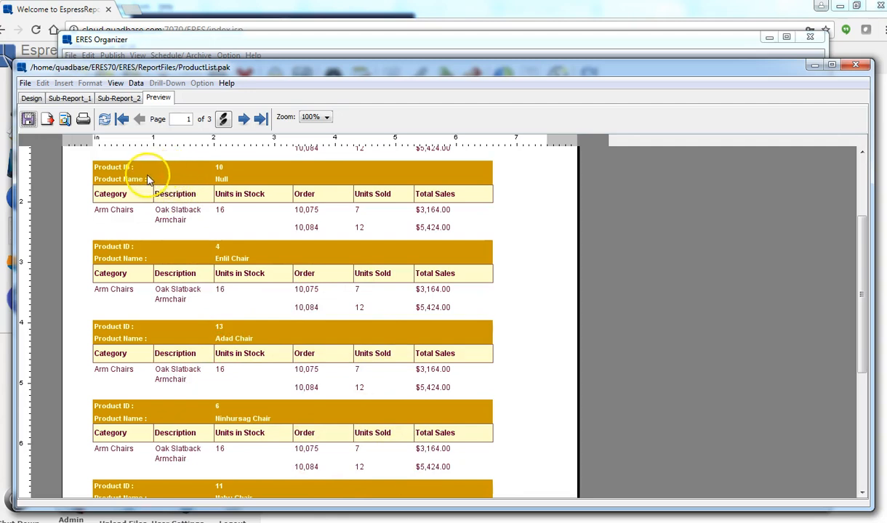
mouse_move(178, 187)
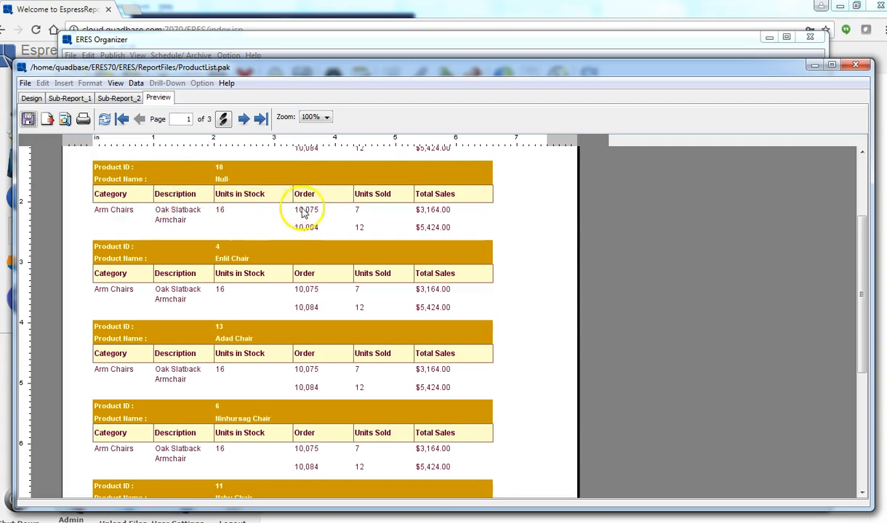
mouse_move(304, 289)
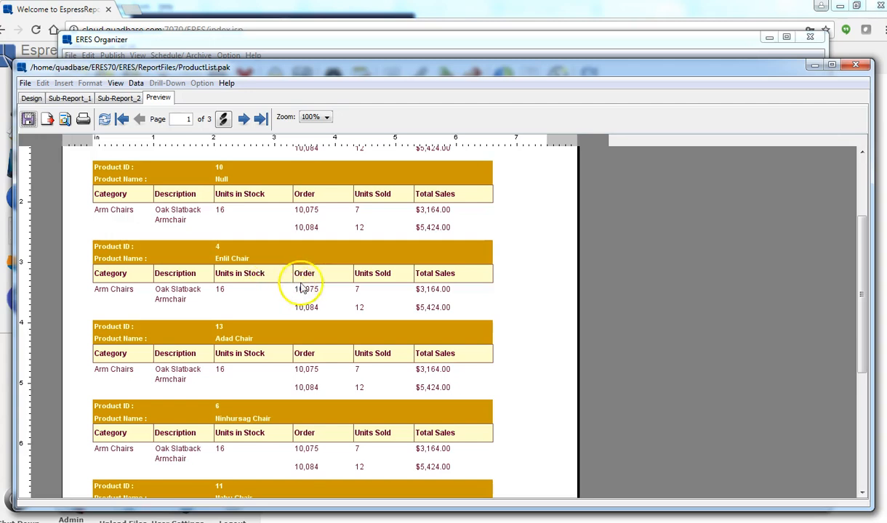
mouse_move(167, 255)
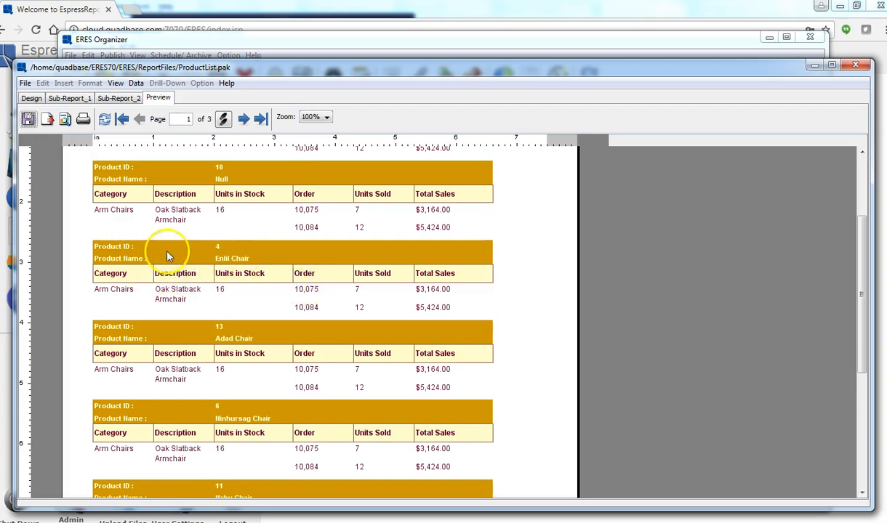
mouse_move(256, 278)
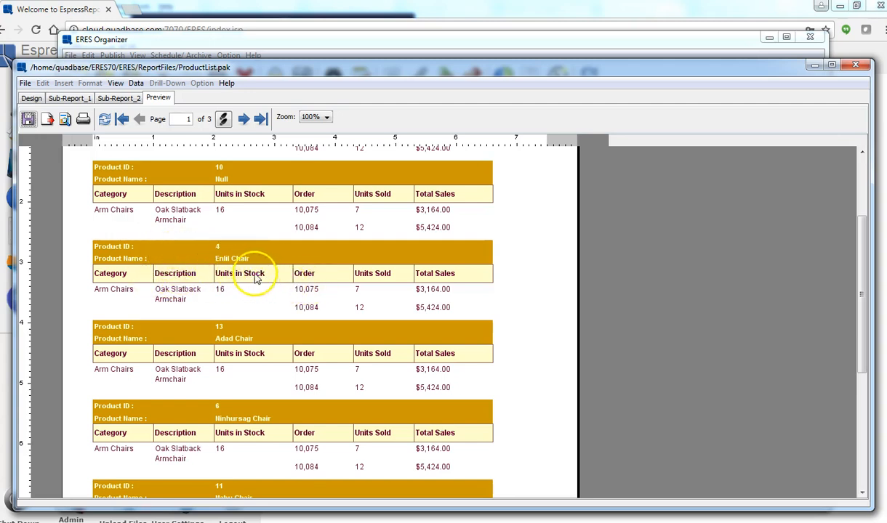
Return to the ProductList design layout and bring up the Data menu.
left_click(31, 98)
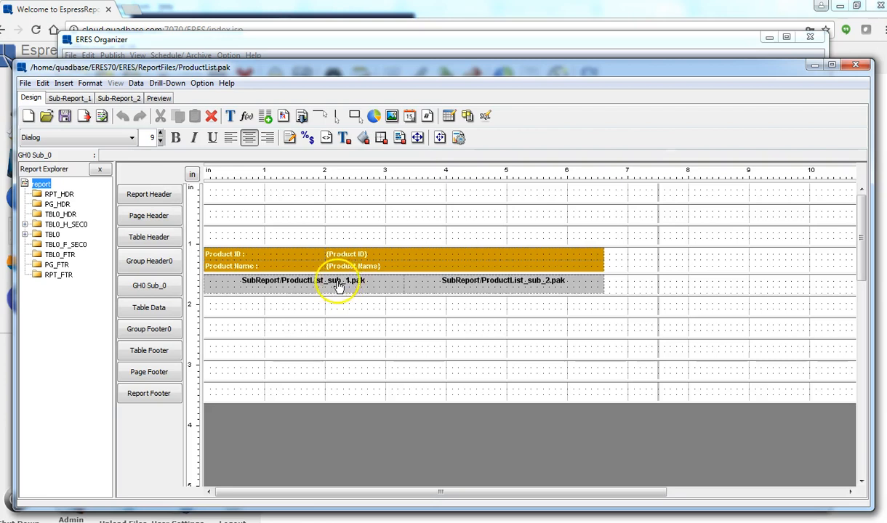
mouse_move(324, 283)
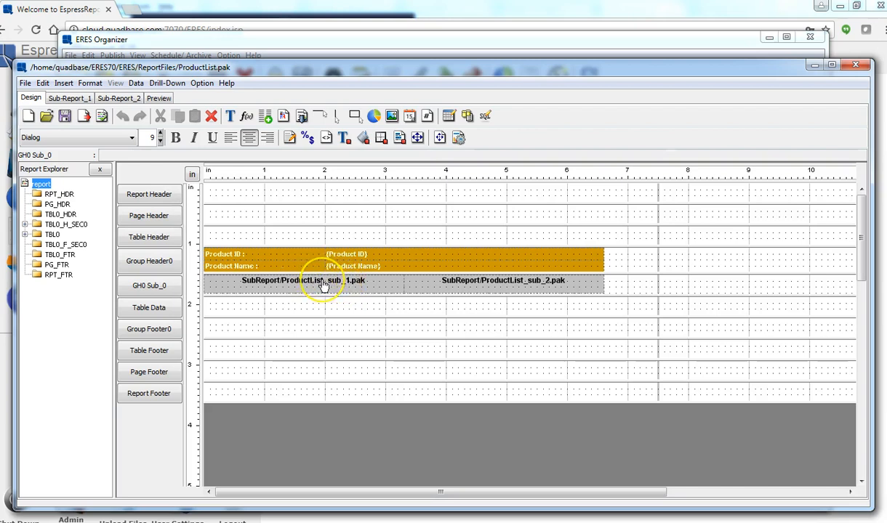
mouse_move(349, 280)
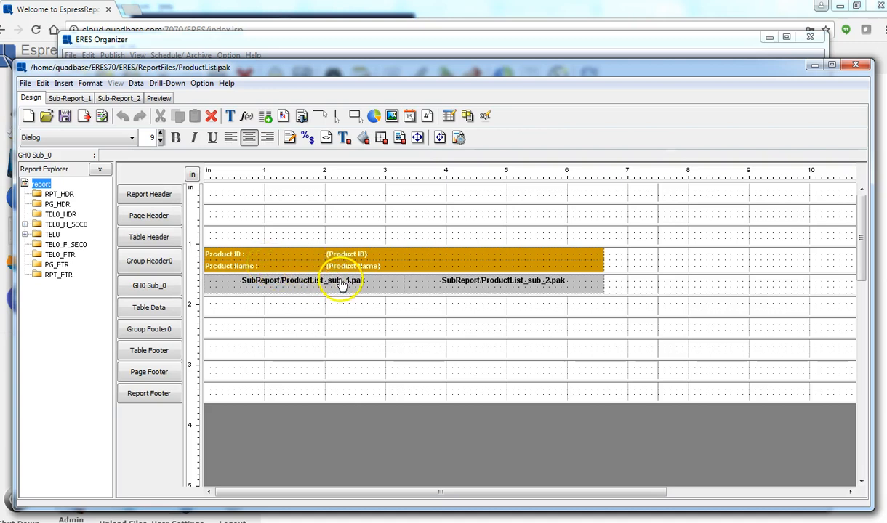
mouse_move(309, 264)
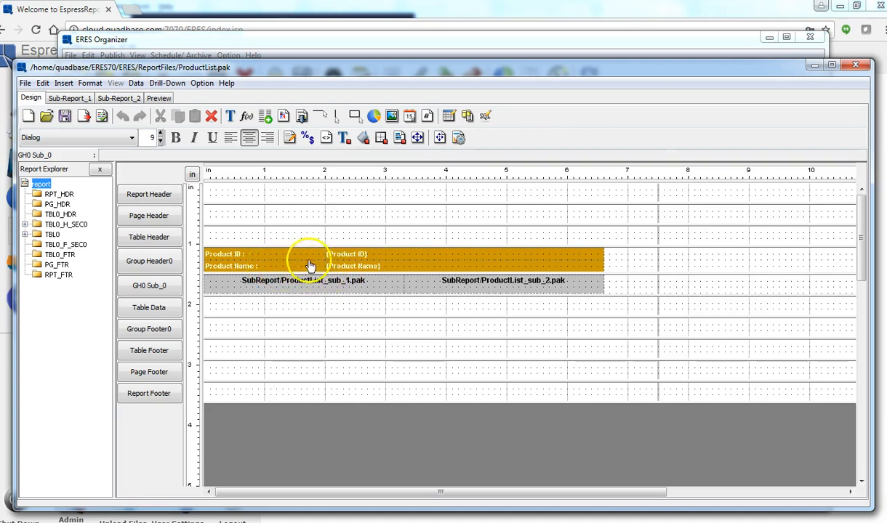
mouse_move(333, 283)
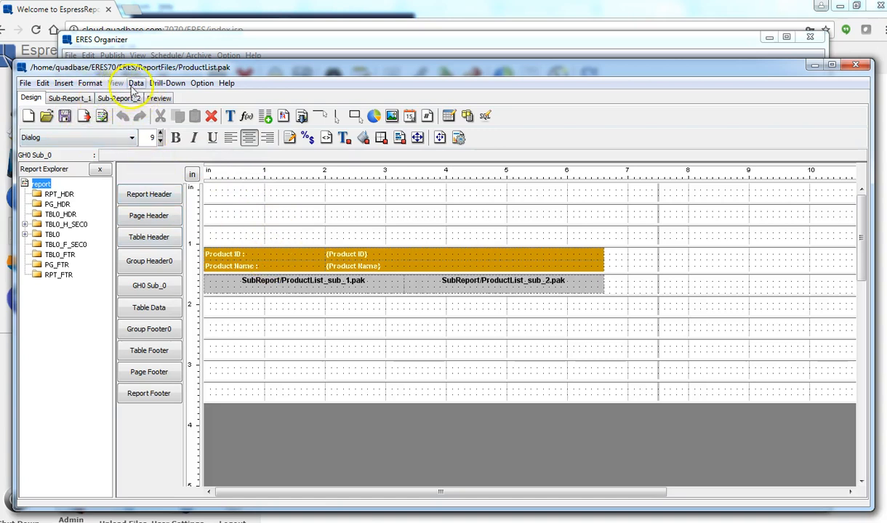
left_click(135, 83)
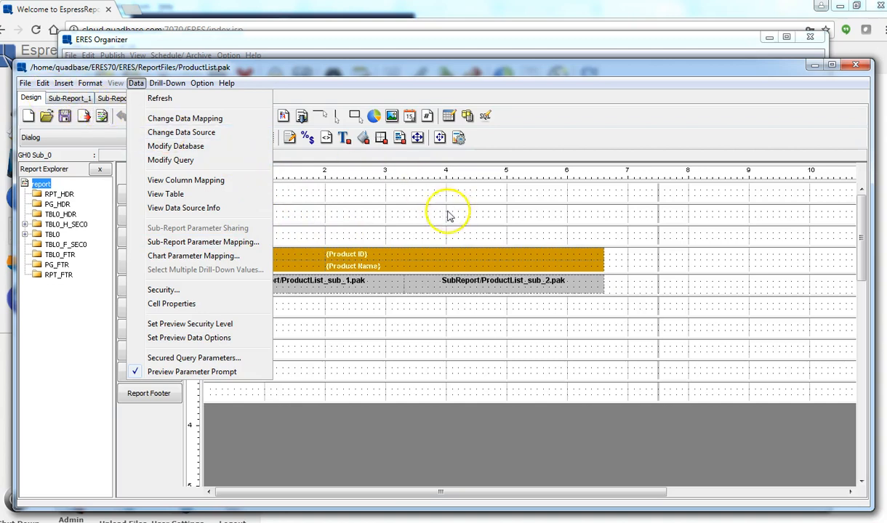
Share Sub-Report_2's product parameter with Sub_Report_1 through Sub-Report Parameter Sharing.
left_click(118, 98)
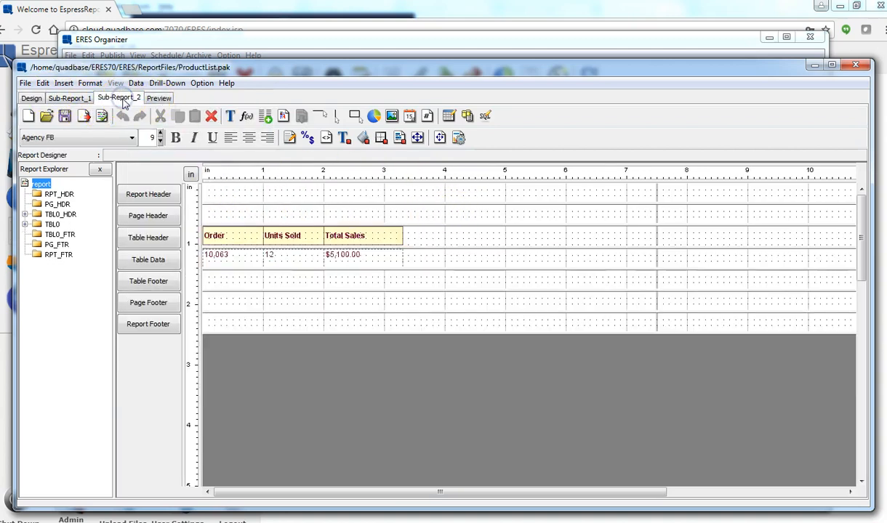
left_click(135, 83)
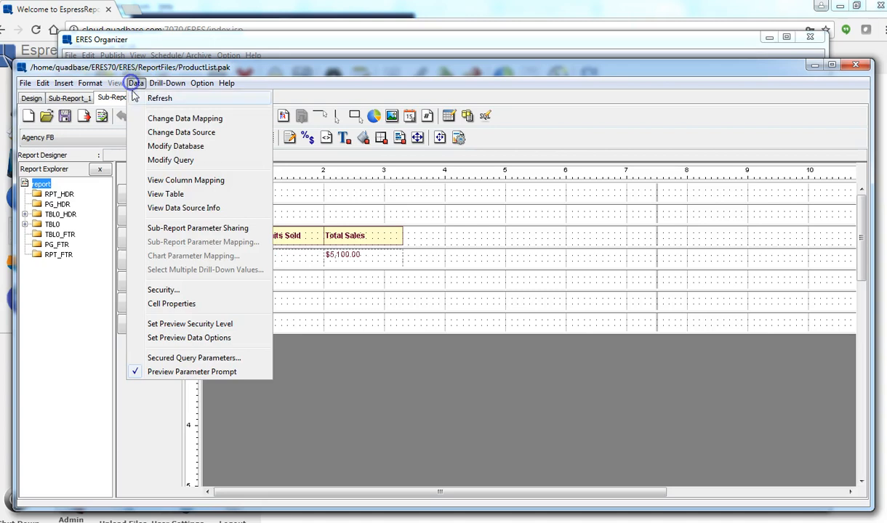
left_click(197, 227)
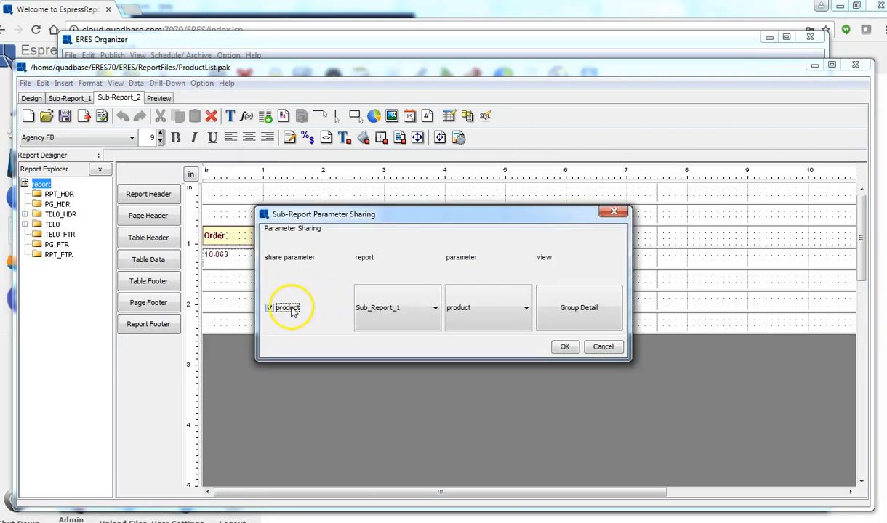
left_click(564, 347)
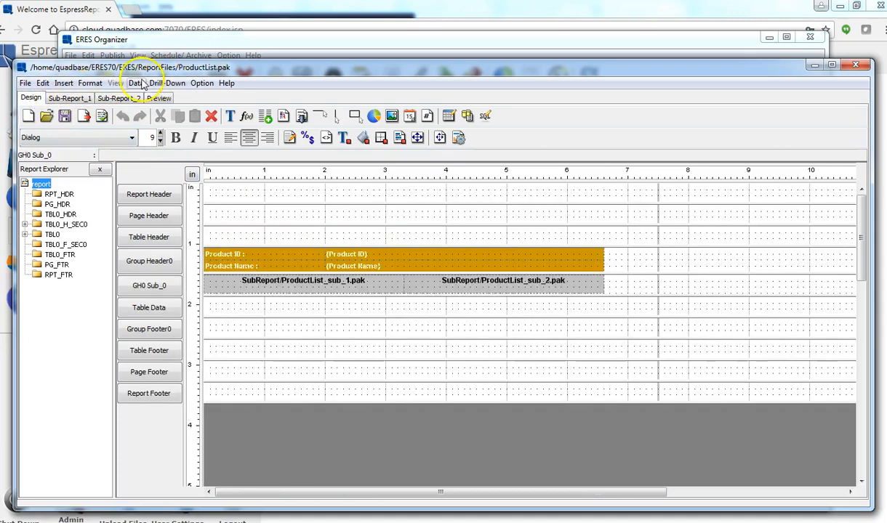
Map Sub-Report_2's product parameter to the Product Name field and confirm the mappings.
left_click(135, 83)
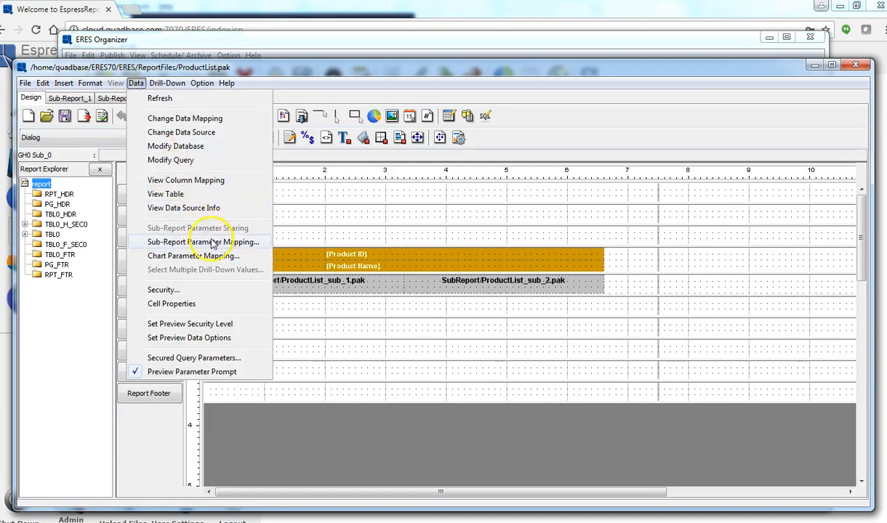
left_click(203, 242)
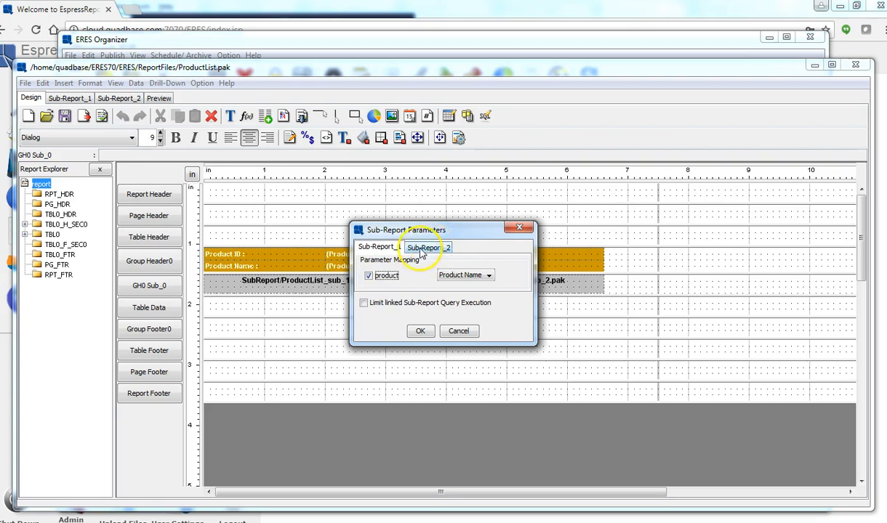
left_click(429, 247)
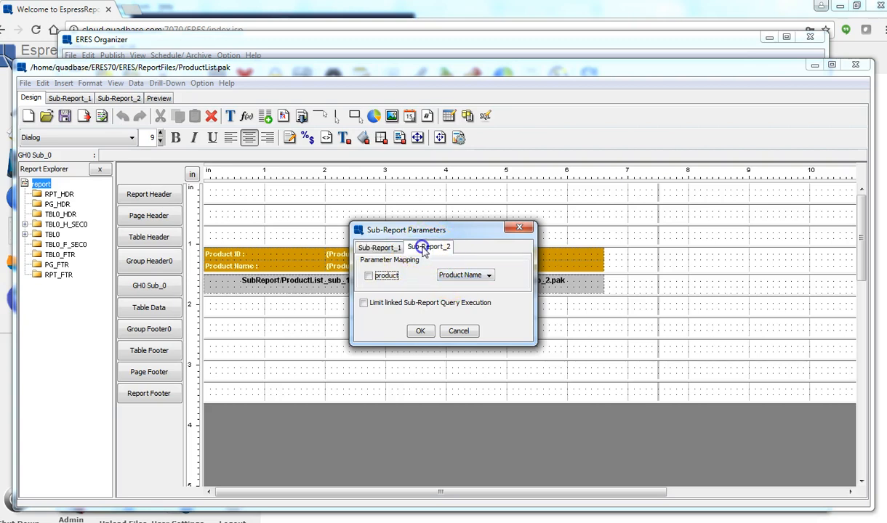
left_click(369, 276)
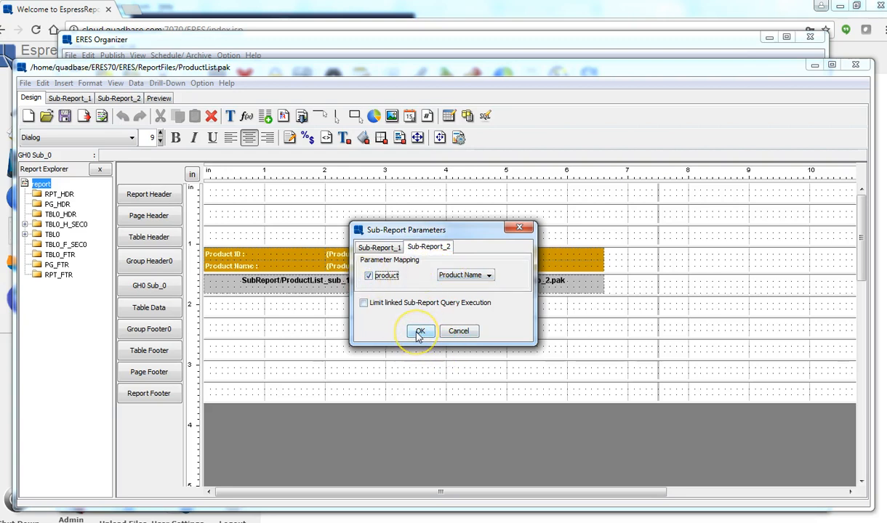
left_click(419, 332)
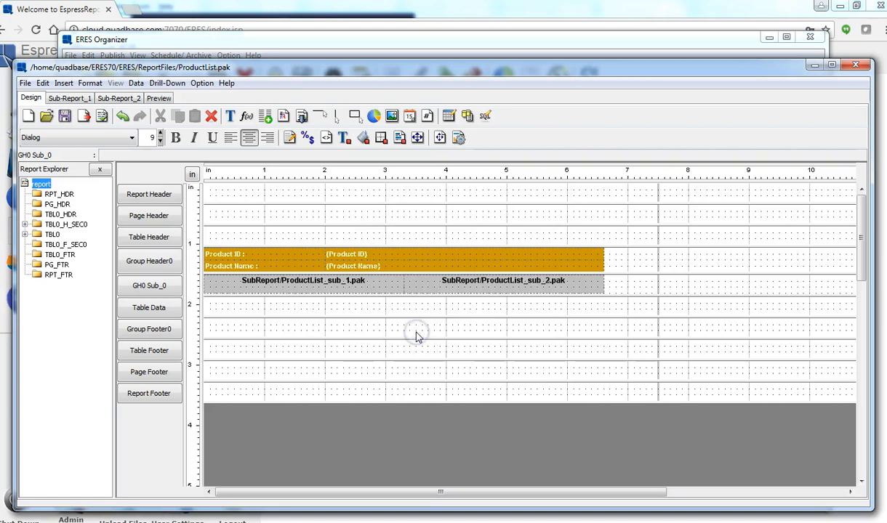
mouse_move(418, 288)
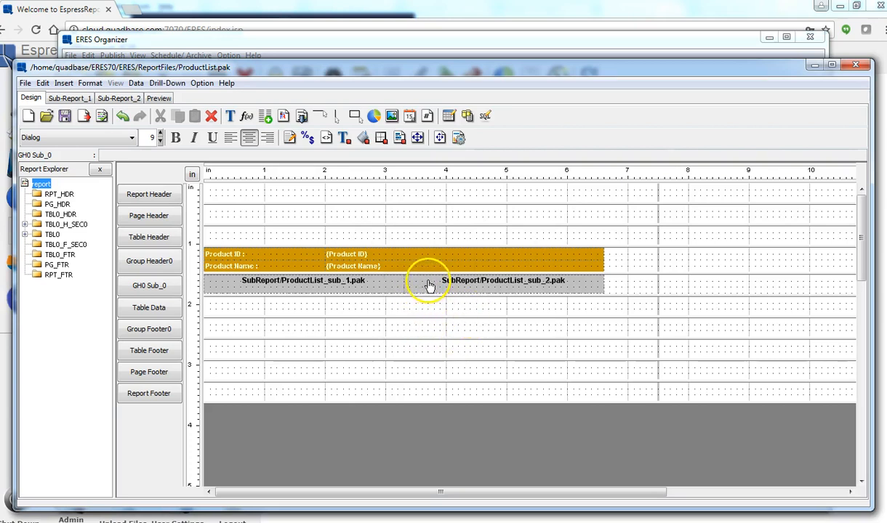
mouse_move(140, 131)
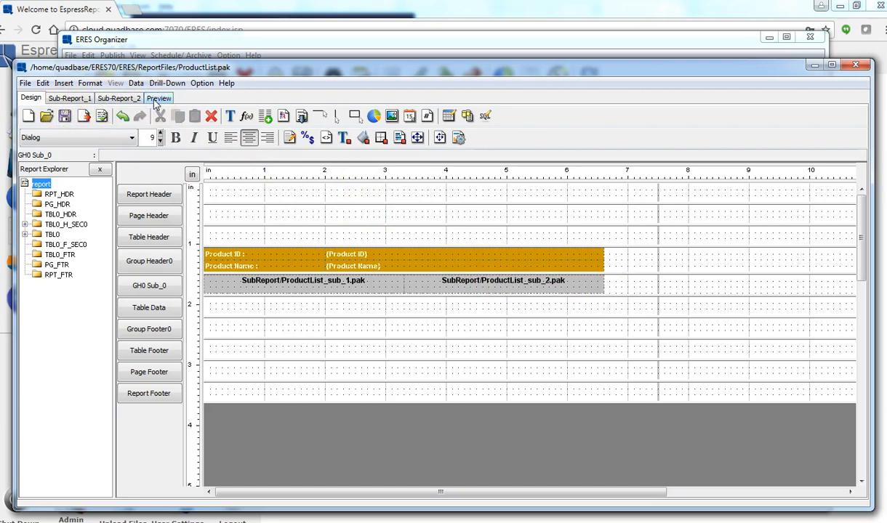
left_click(158, 97)
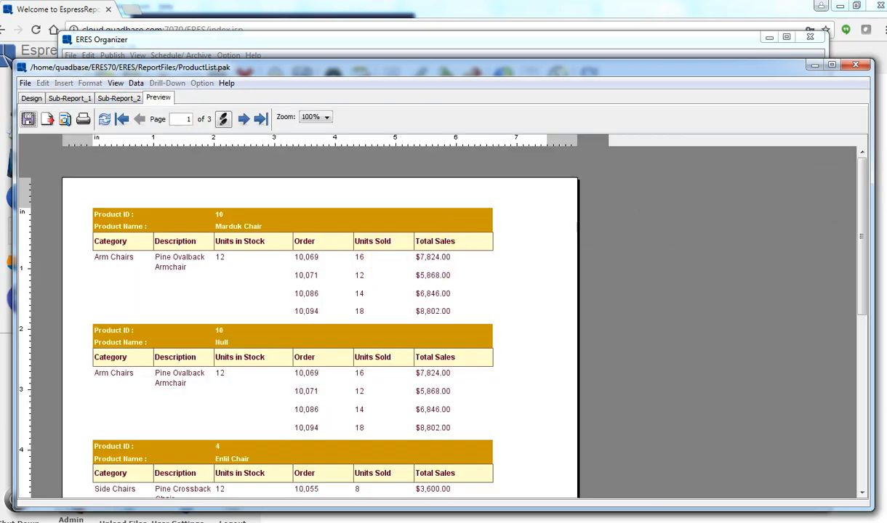
scroll("down", 3)
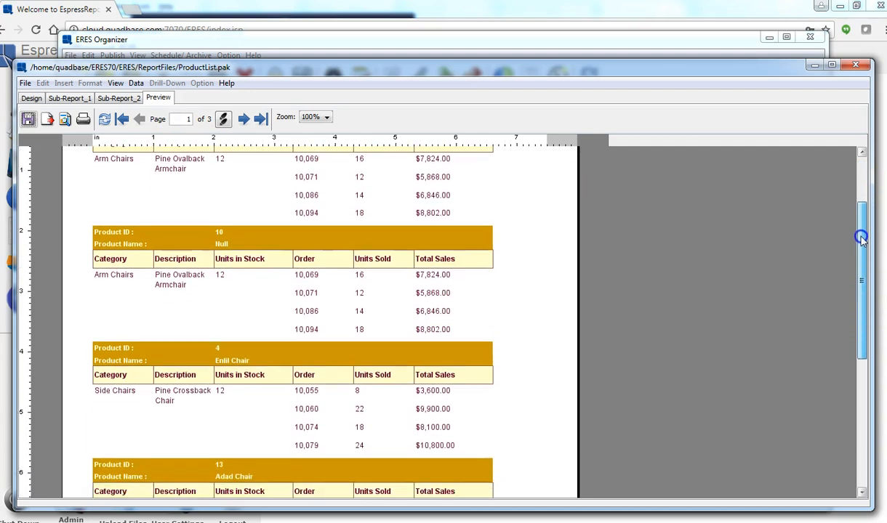
scroll("down", 3)
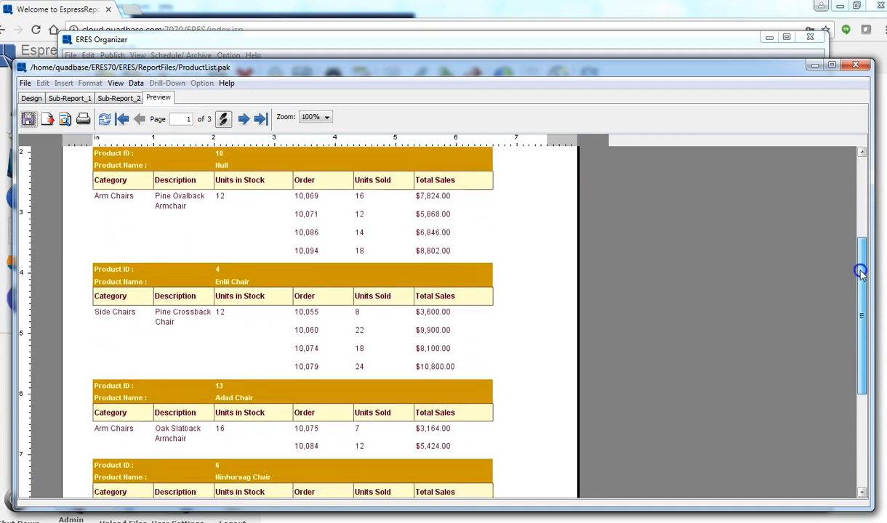
scroll("down", 3)
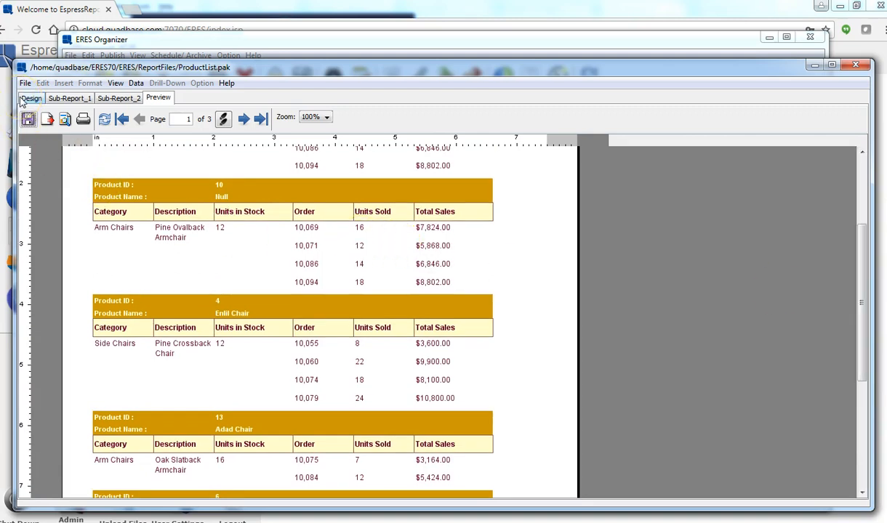
mouse_move(31, 98)
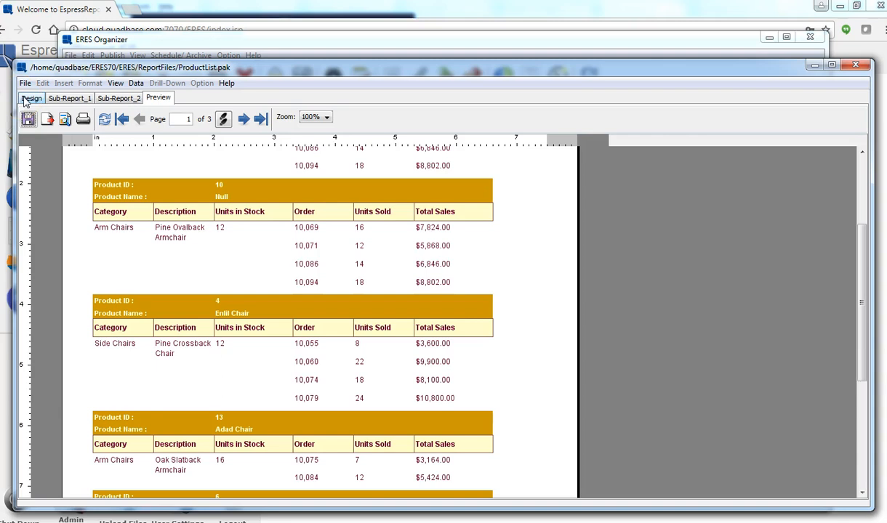
Inspect Sub-Report_1's data source info, a woodview HSQLDB database, then show Sub-Report_2's layout.
left_click(30, 98)
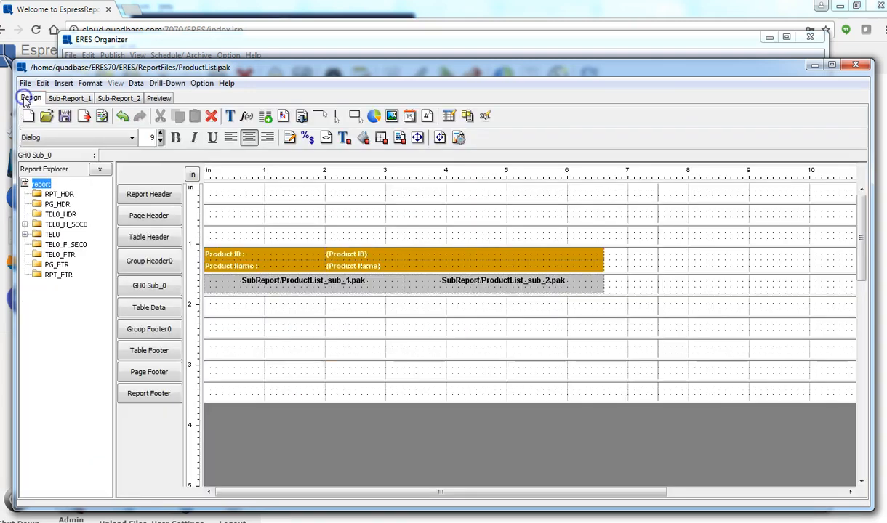
left_click(304, 280)
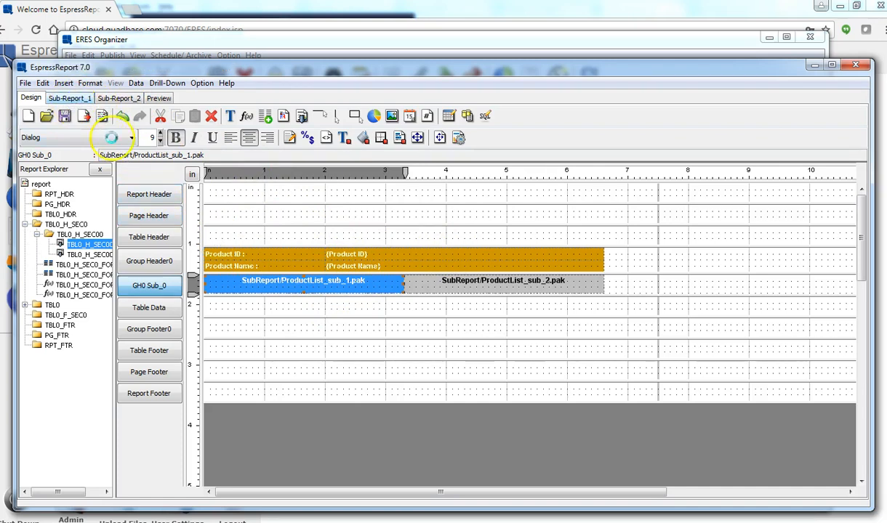
left_click(135, 82)
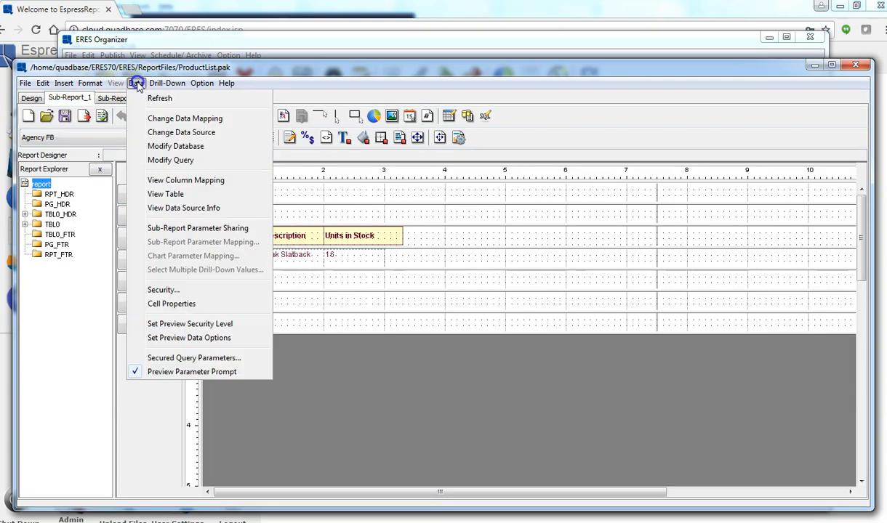
mouse_move(202, 208)
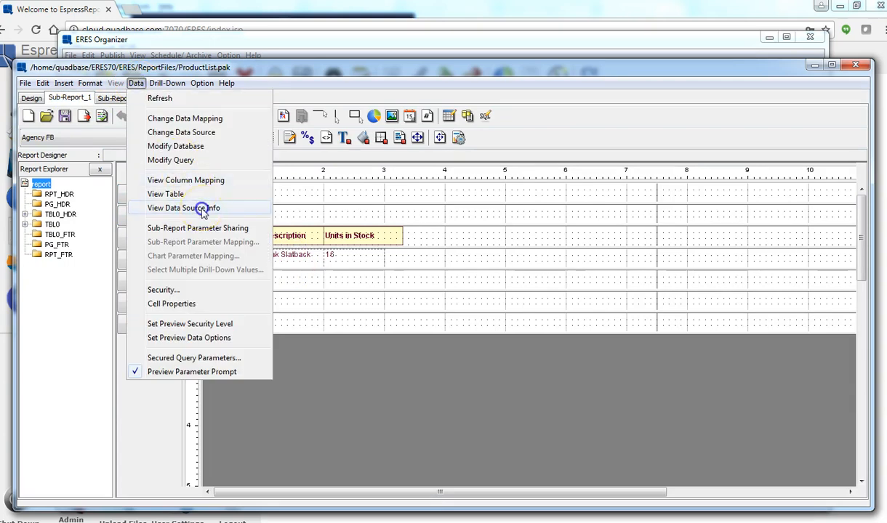
left_click(184, 208)
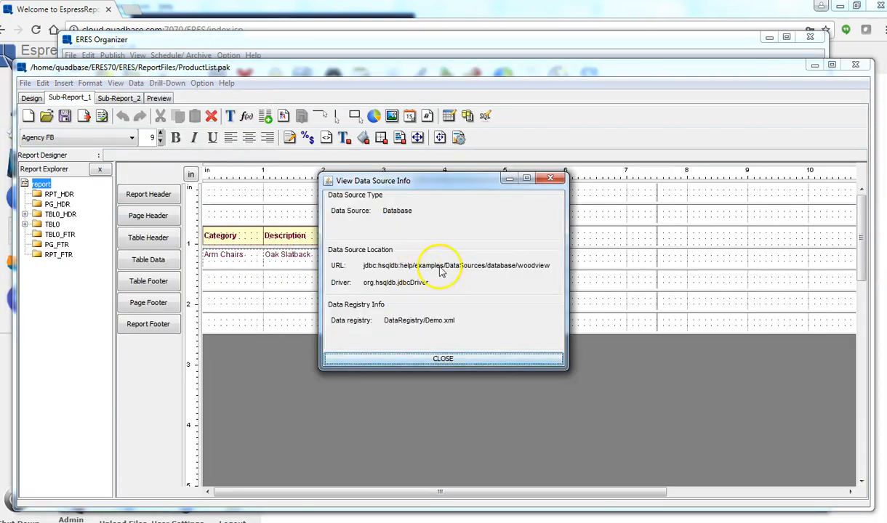
mouse_move(534, 269)
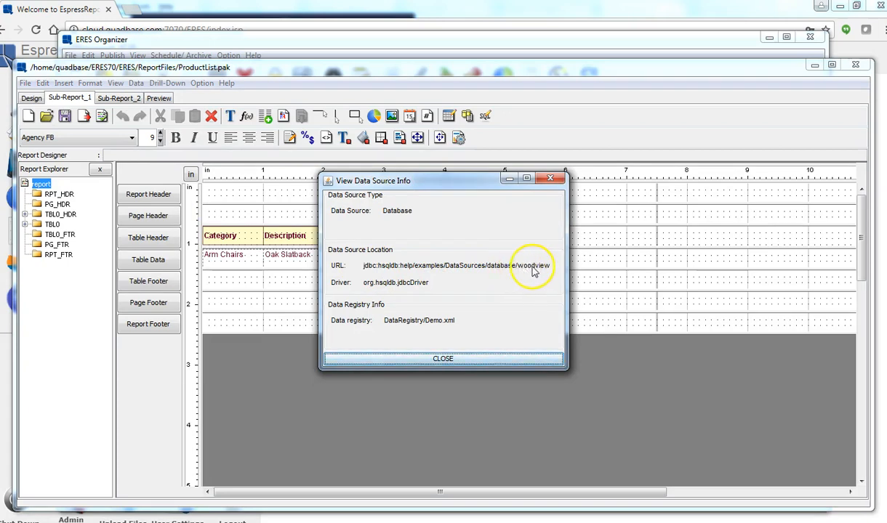
left_click(442, 359)
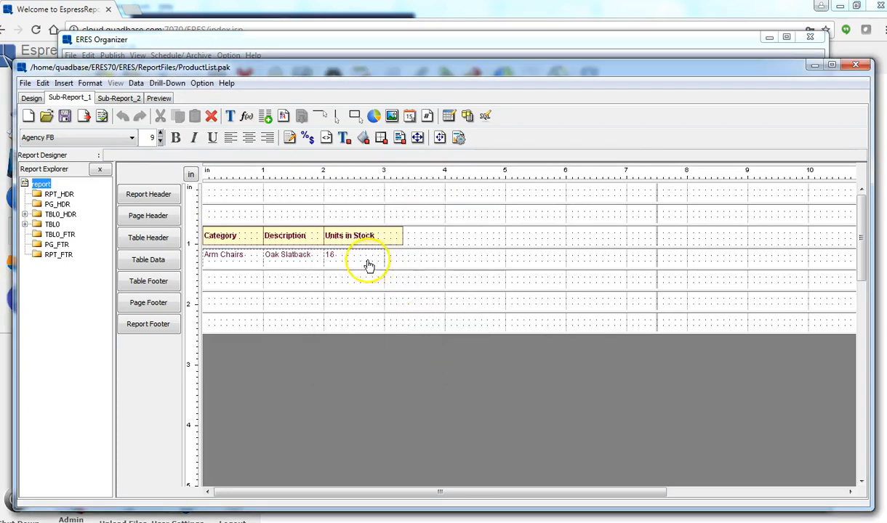
left_click(118, 98)
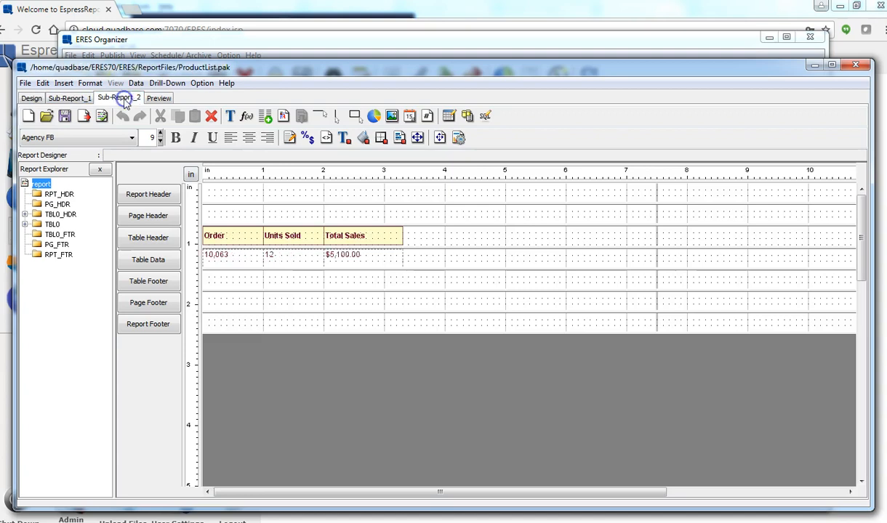
left_click(136, 83)
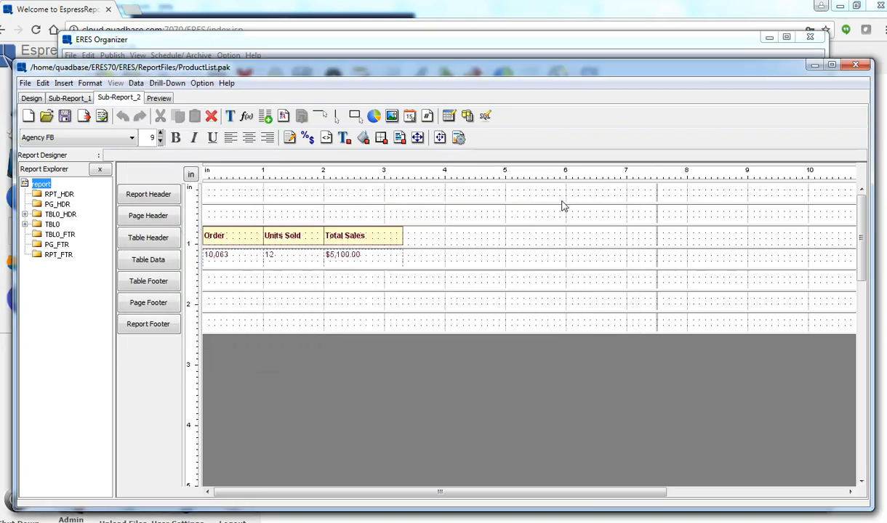
left_click(135, 83)
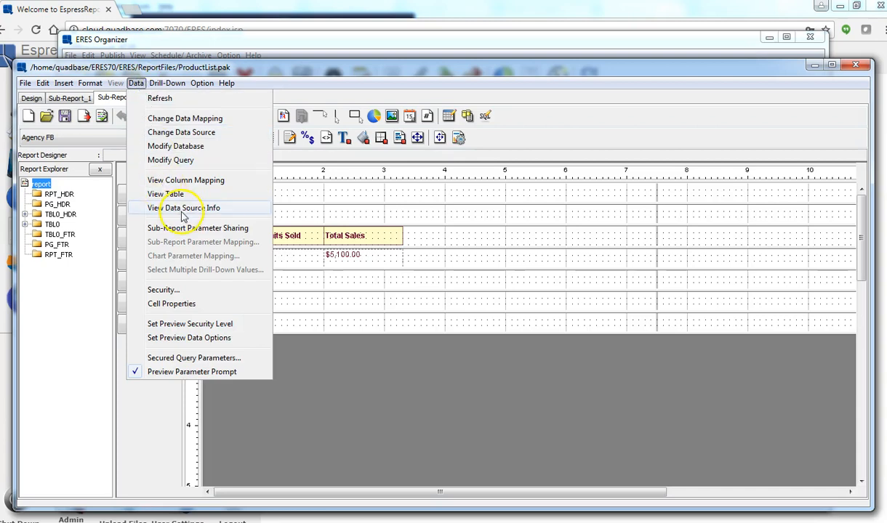
left_click(185, 208)
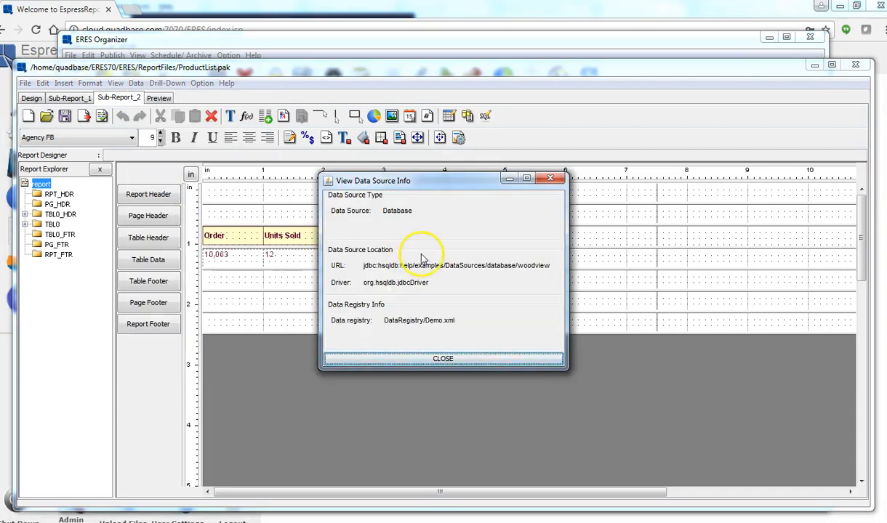
mouse_move(442, 284)
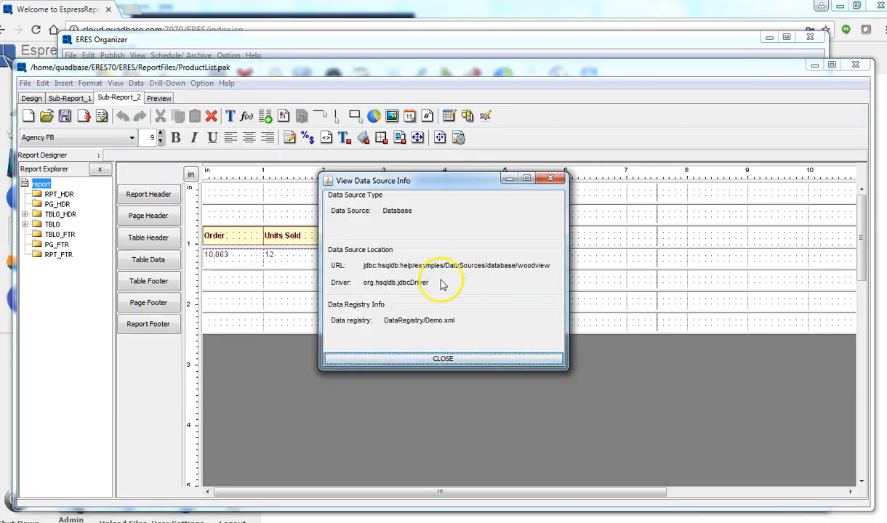
left_click(443, 358)
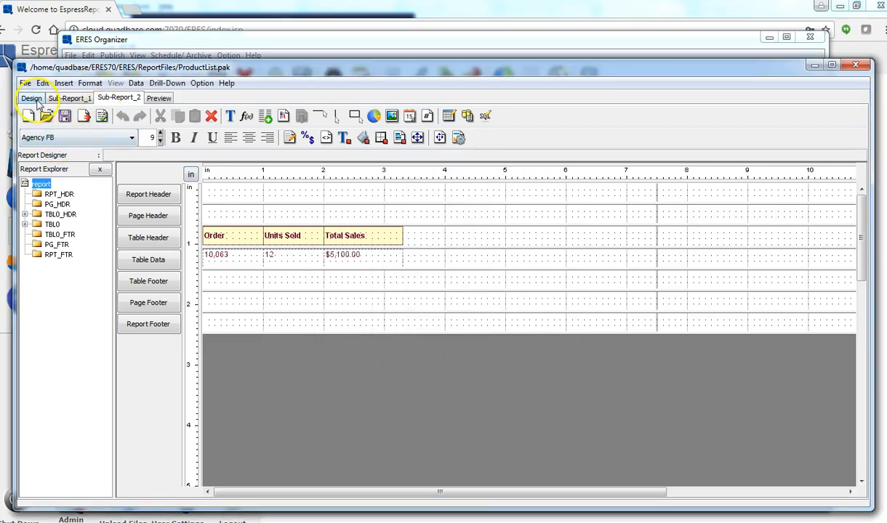
Check the main report's data source, the DemoData/Inventory.xml file query, and close it.
left_click(136, 83)
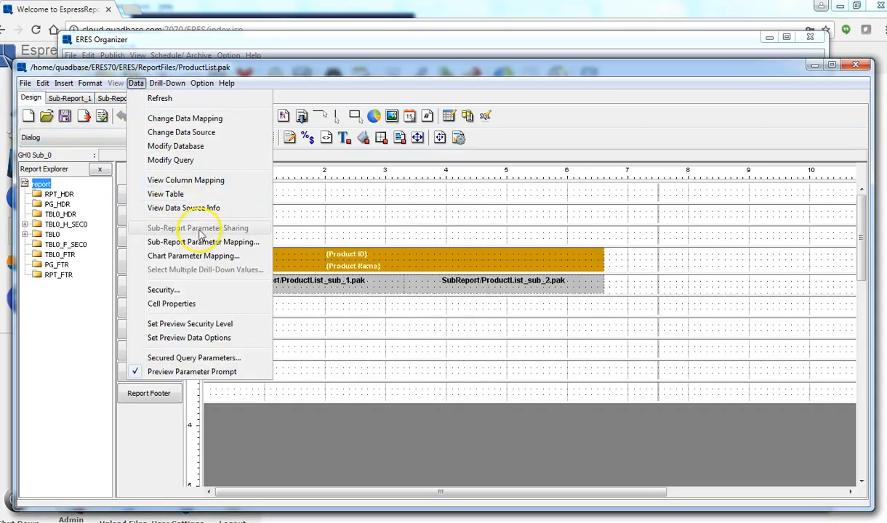
left_click(183, 208)
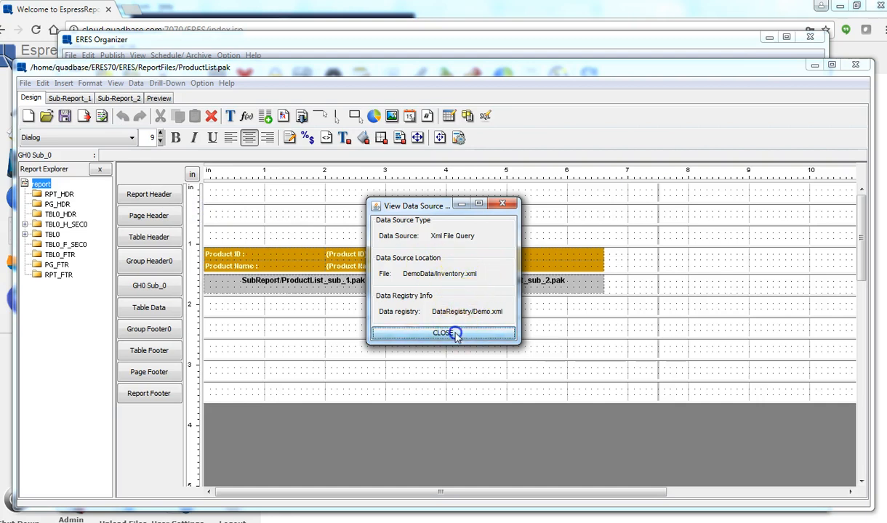
left_click(444, 333)
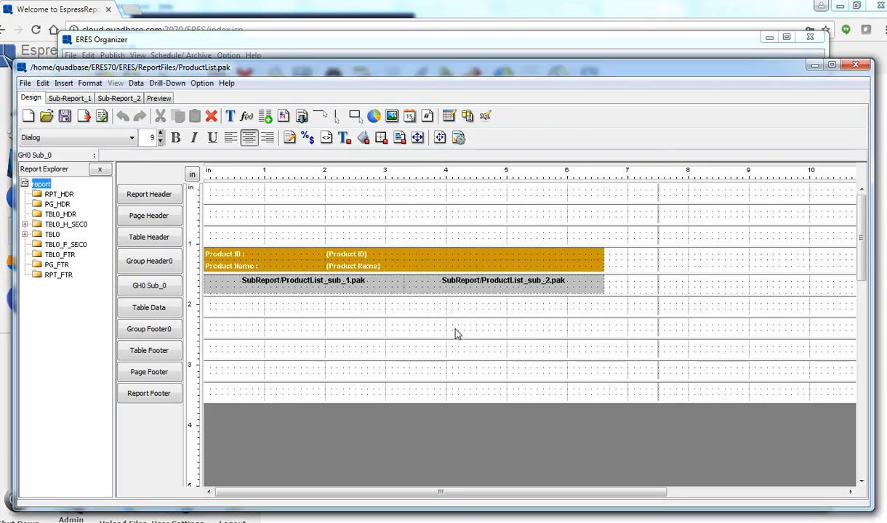